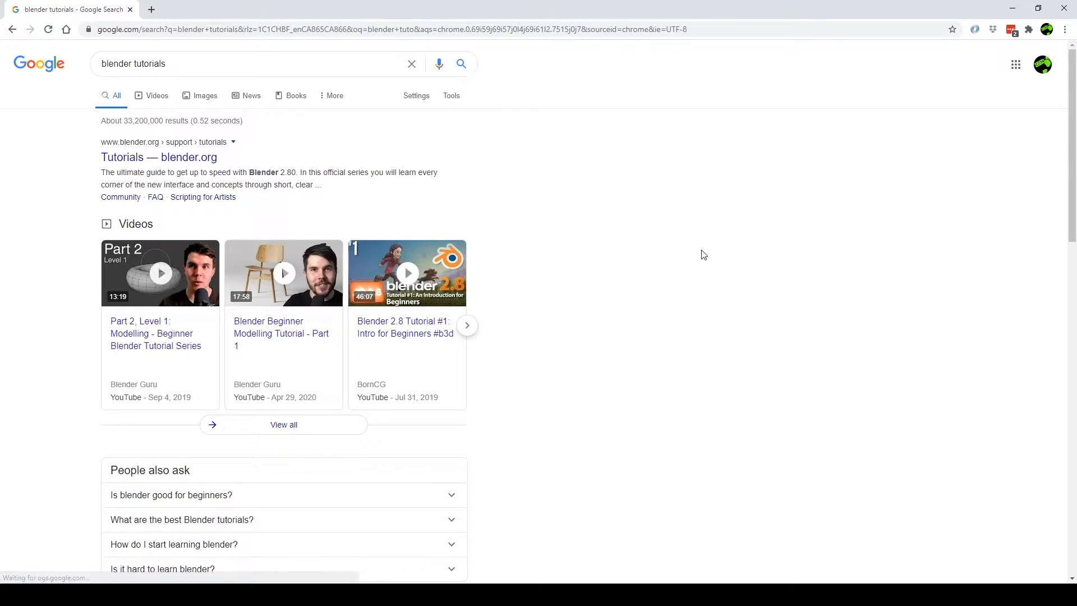
# - Open the Imphenzia YouTube channel's Videos page from the blender tutorials search
pyautogui.click(927, 5)
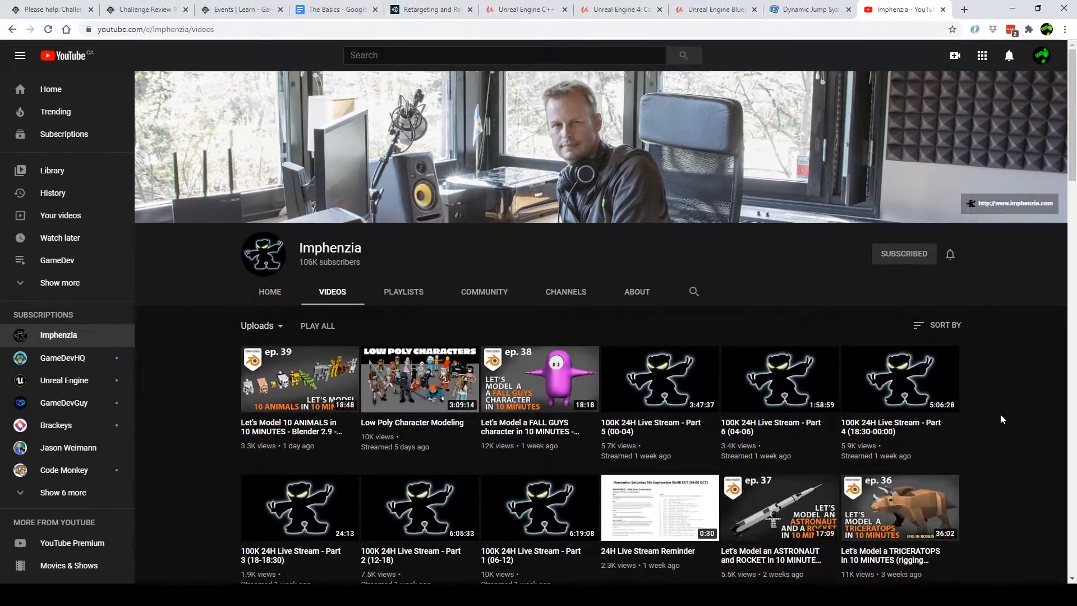
# - Scroll the Imphenzia uploads and play 'Let's Make a MARTIAL ARTIST'
pyautogui.scroll(-3)
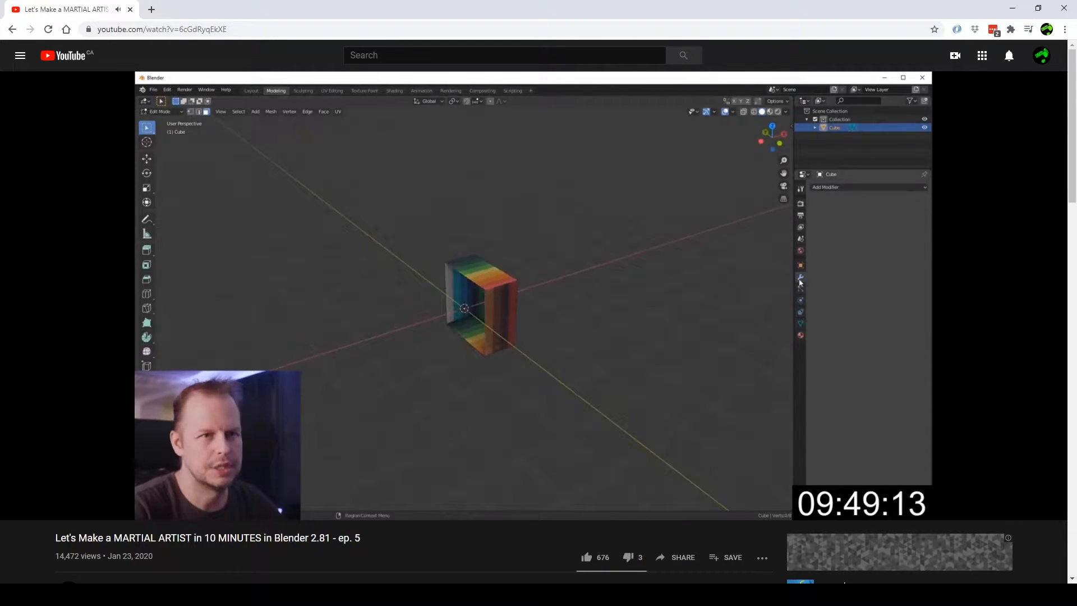
pyautogui.click(332, 90)
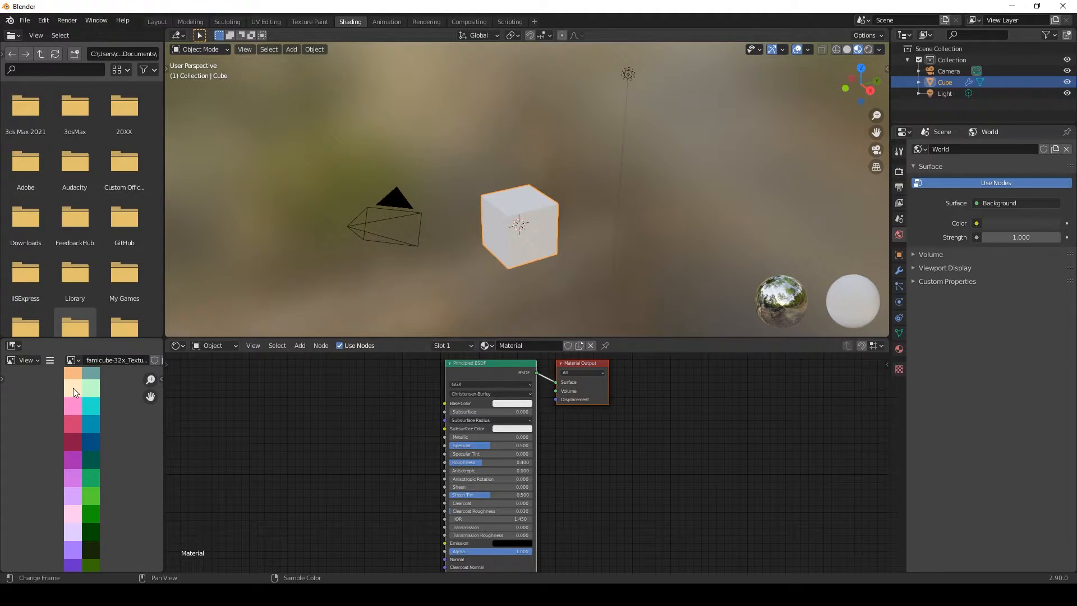
pyautogui.moveTo(85, 475)
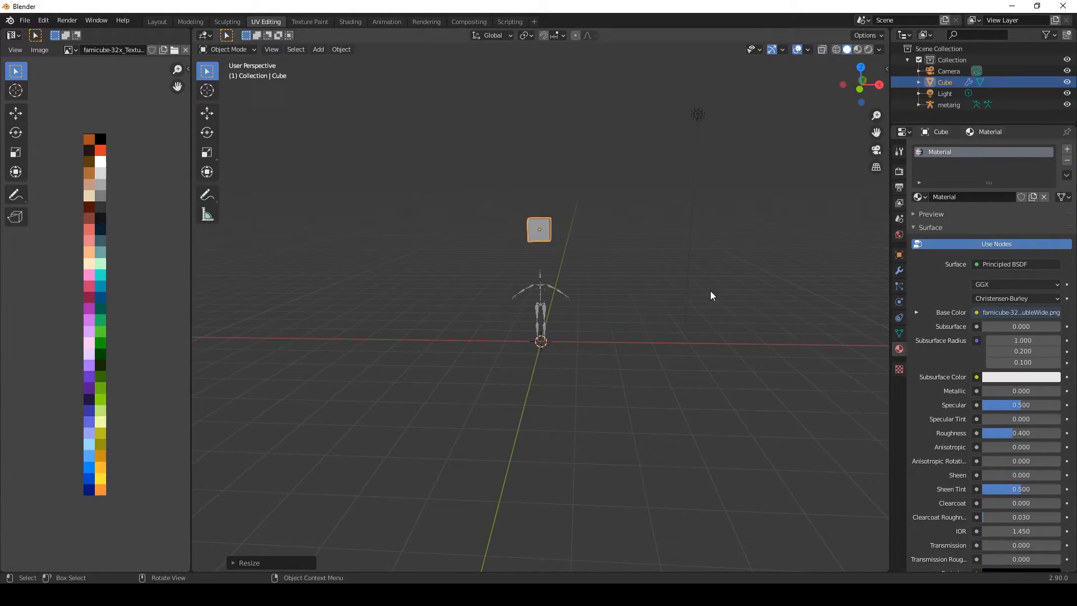
# - Select the cube floating above the metarig skeleton
pyautogui.click(879, 49)
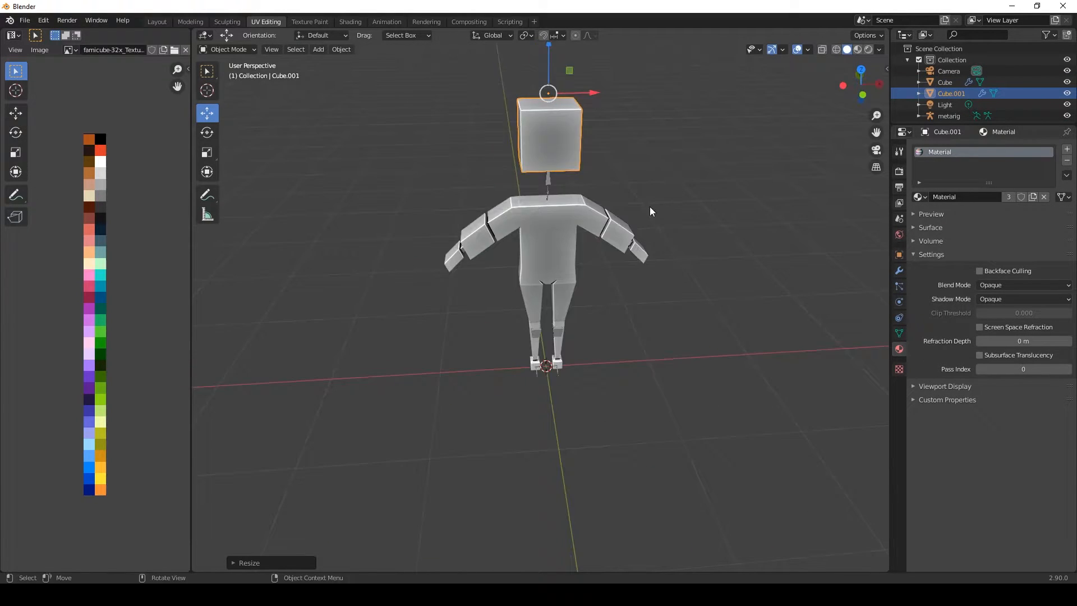
# - Toggle Edit Mode on the mirrored guitar plane
pyautogui.press('Tab')
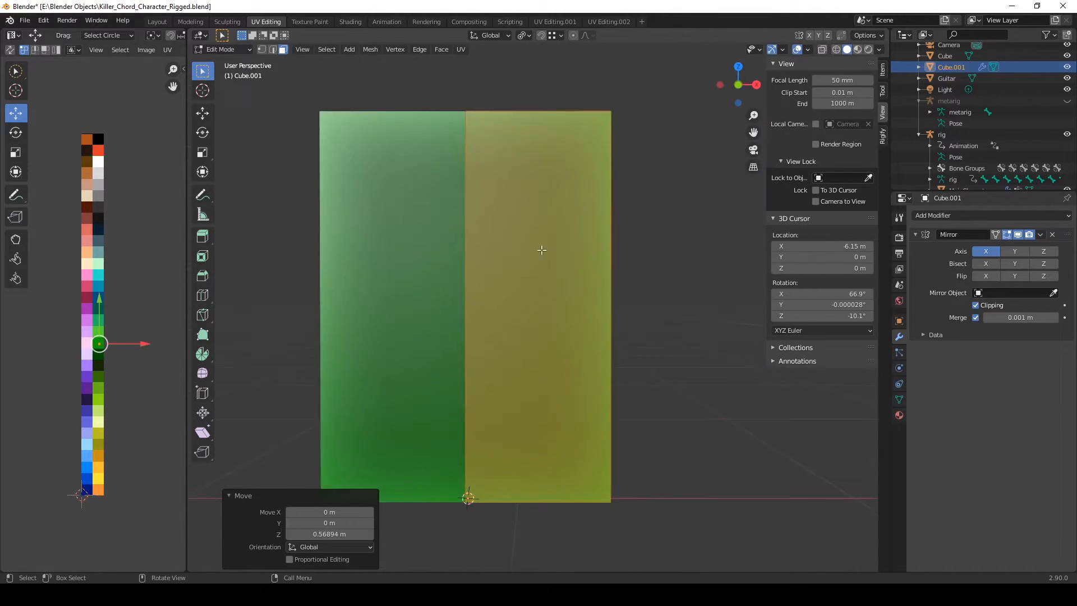
# - In front view, reshape the guitar body outline and cut notches with a Boolean cutter
pyautogui.press('KP_1')
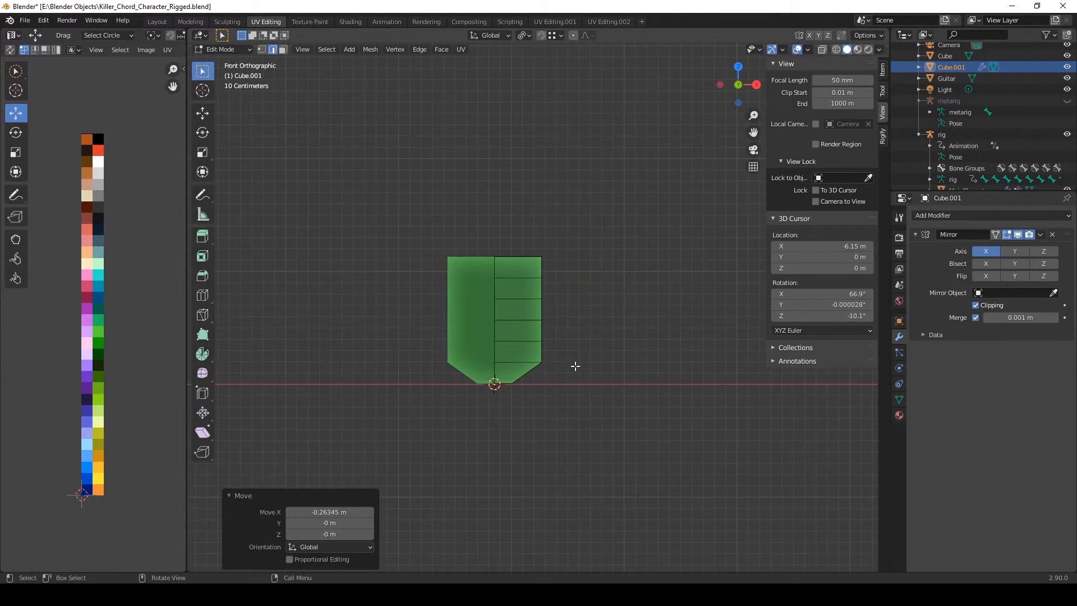
pyautogui.moveTo(575, 366); pyautogui.dragTo(565, 331)
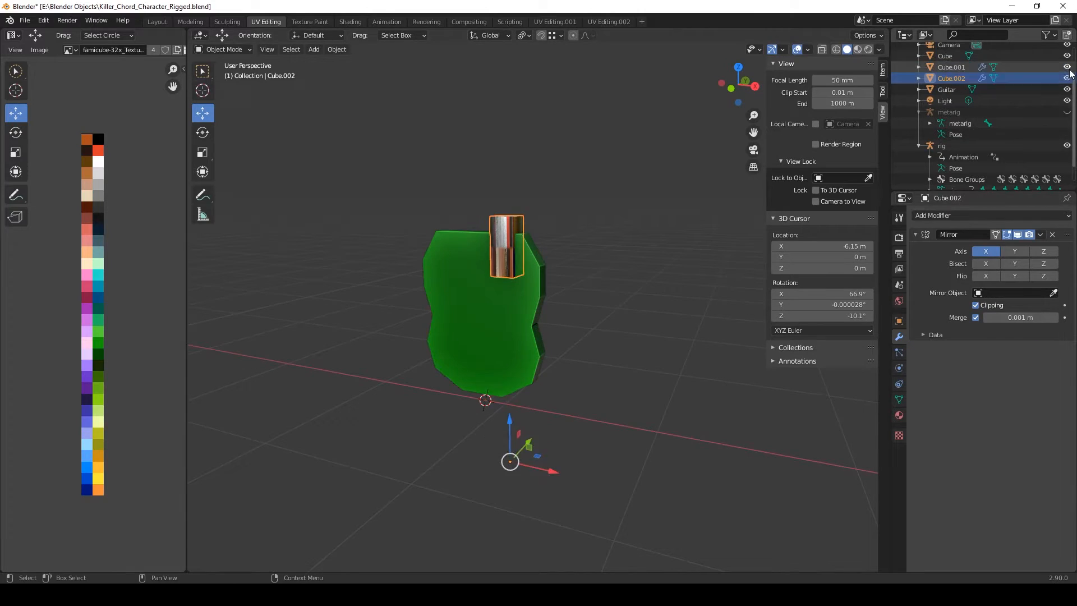
pyautogui.click(1040, 350)
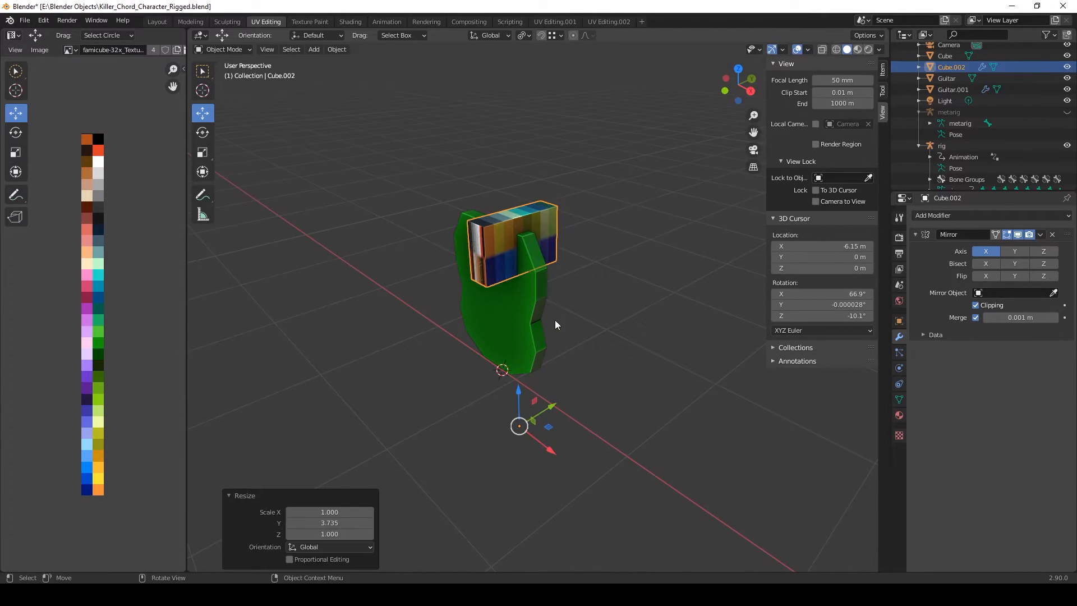
pyautogui.click(946, 78)
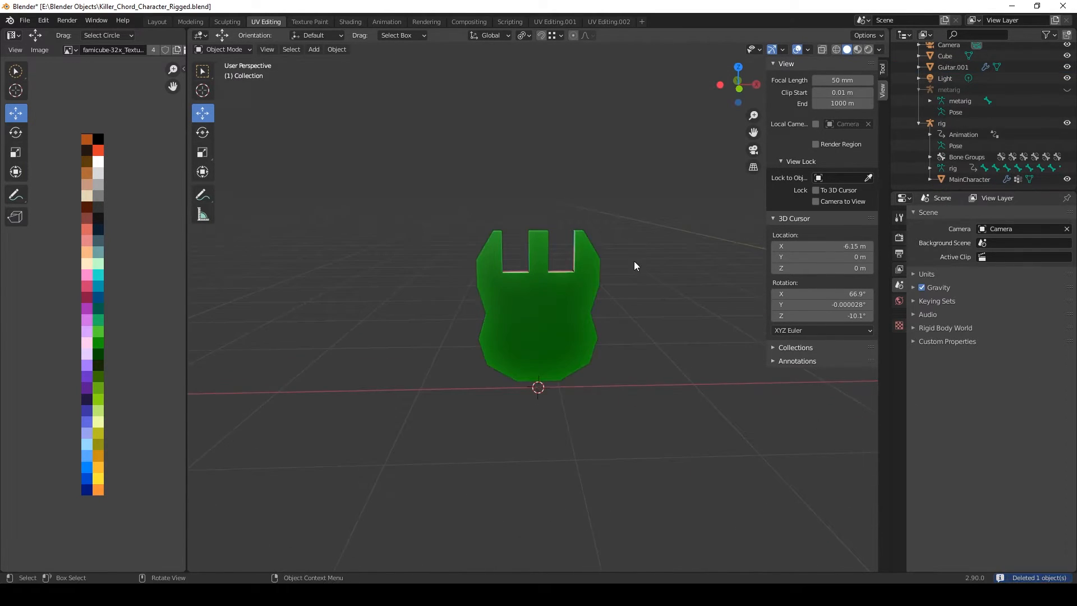
# - Toggle Edit Mode to extrude the guitar's neck and horned headstock
pyautogui.press('Tab')
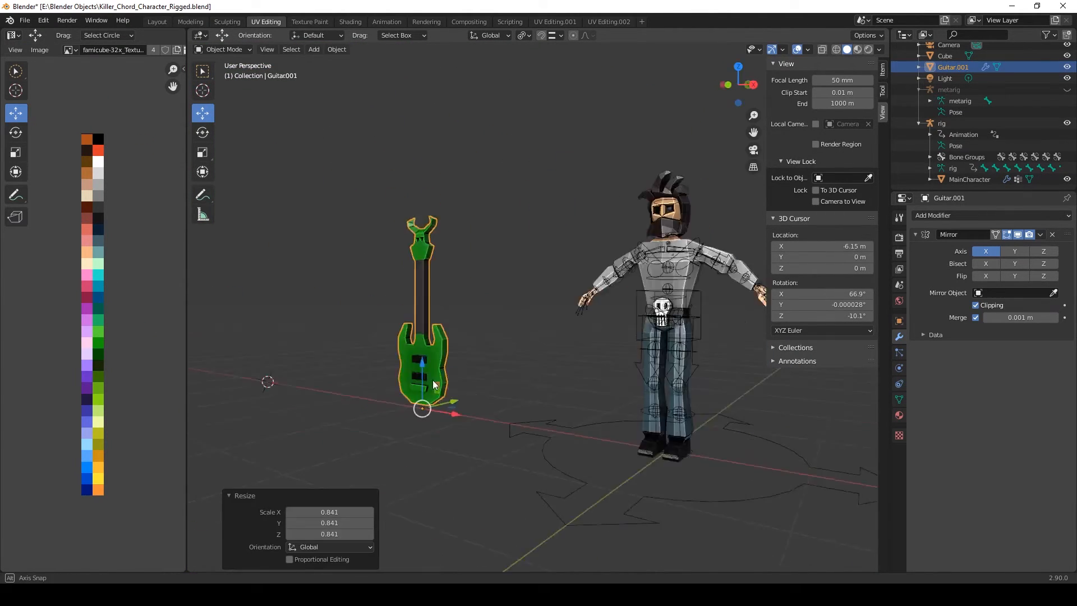
# - Enter Edit Mode on Guitar.001 and zoom toward the body's horn vertices
pyautogui.press('Tab')
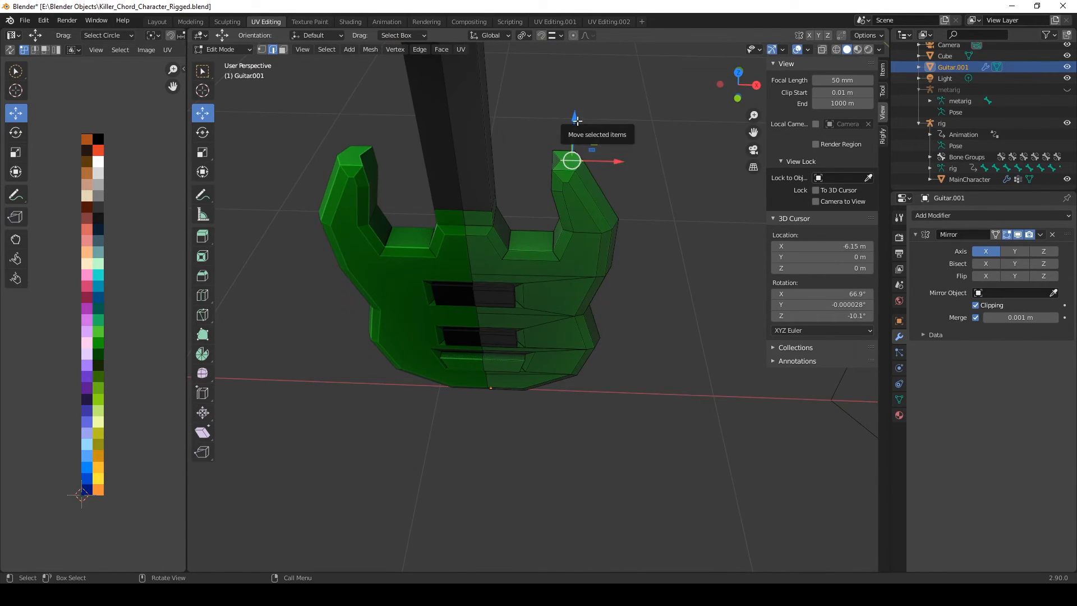
pyautogui.scroll(-3)
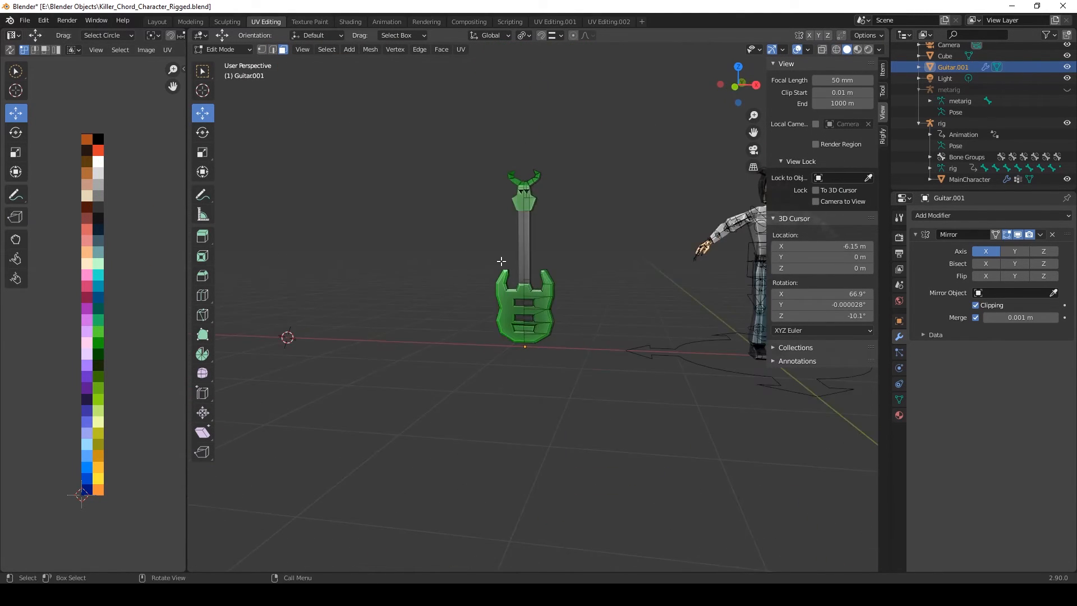